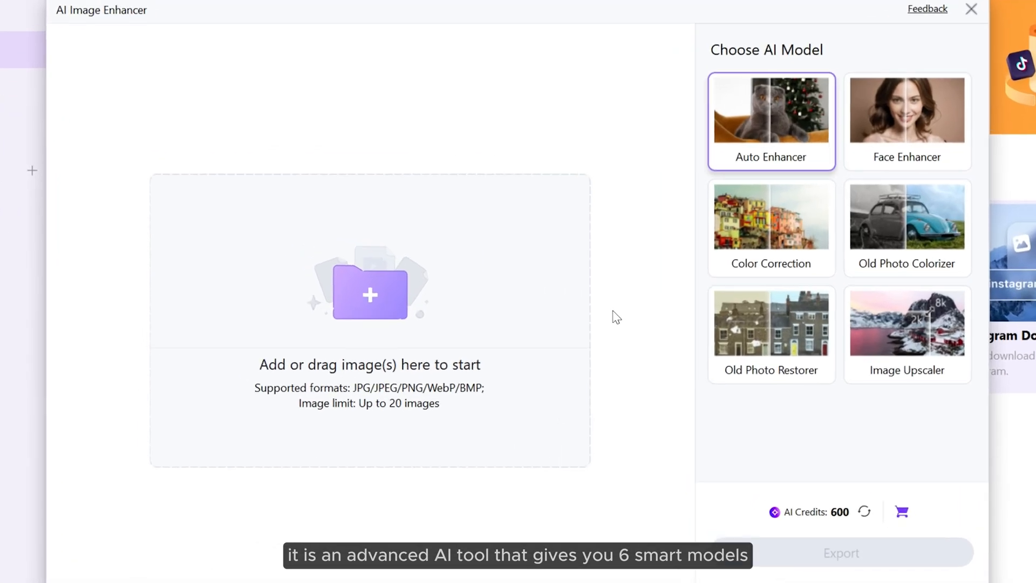
mouse_move(897, 113)
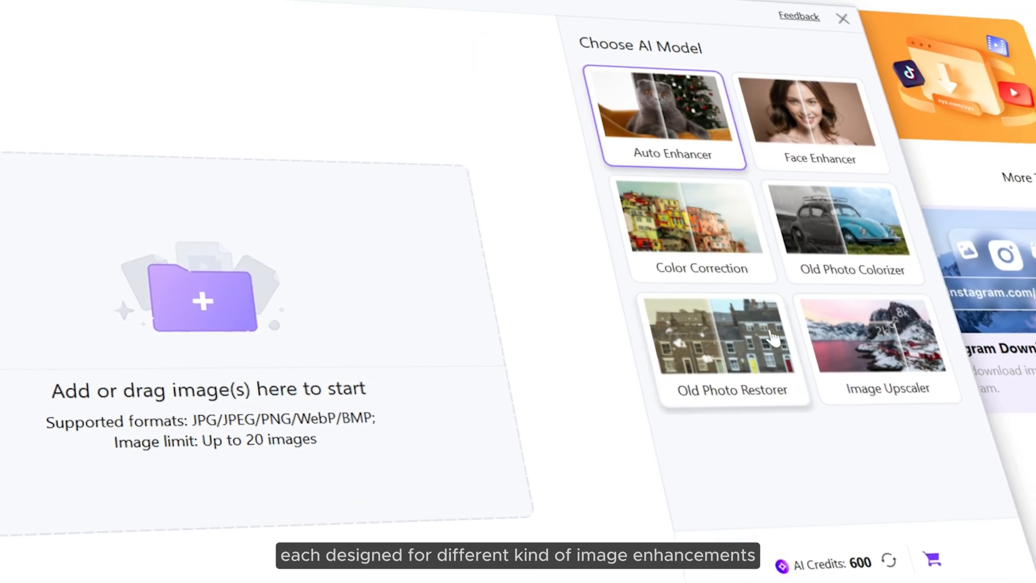
- Leave the AI Image Enhancer and filter the home screen to the Image tools
click(842, 17)
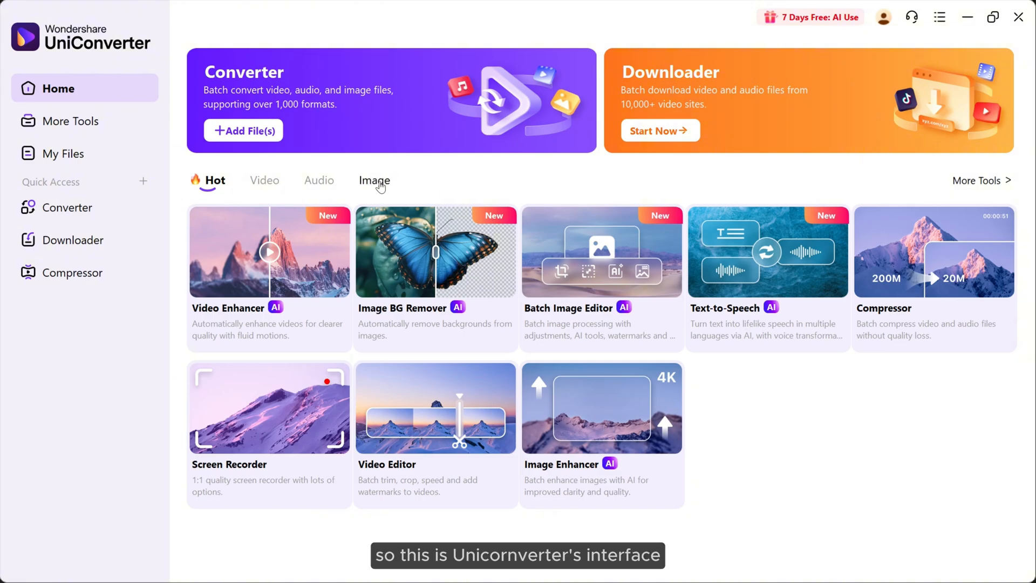
click(373, 181)
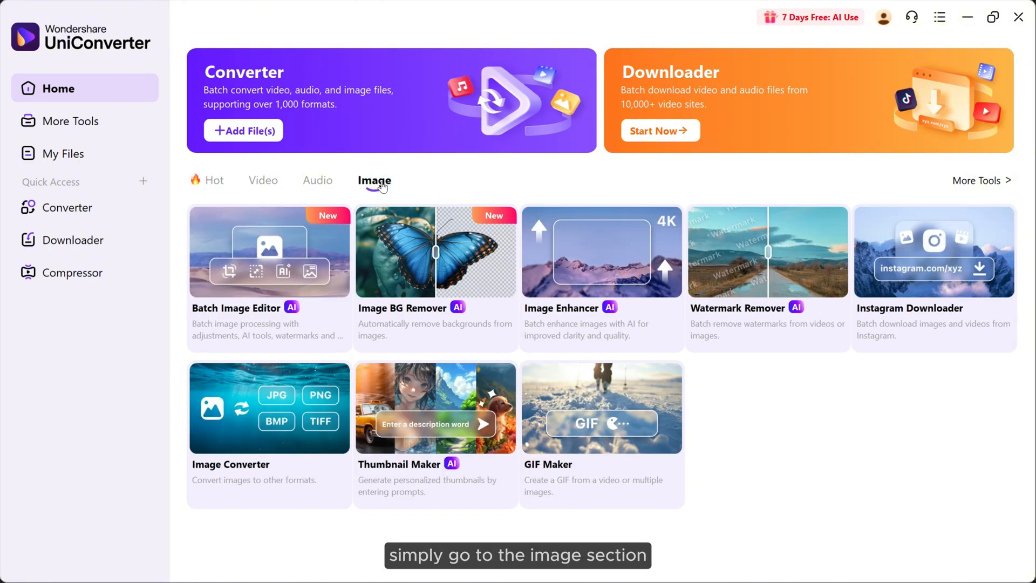
mouse_move(591, 293)
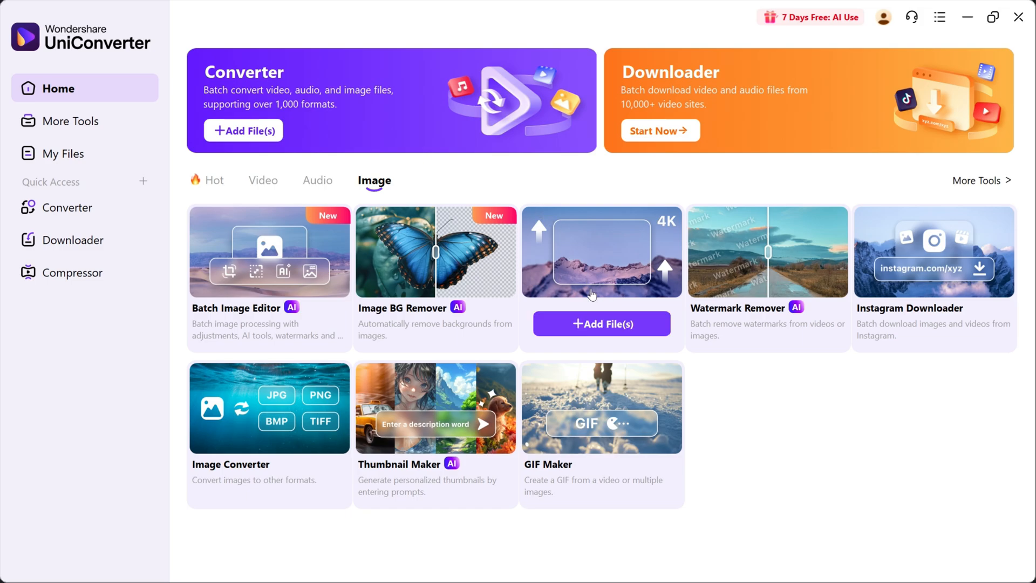
- Launch Image Enhancer and load the tattoo photo 'image 1' from the Open dialog
click(601, 251)
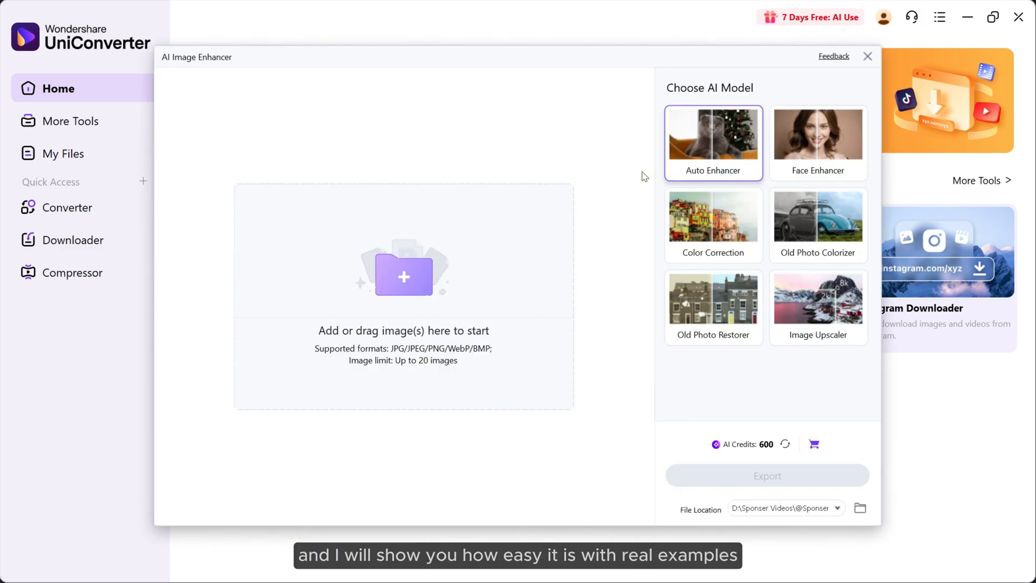
mouse_move(733, 235)
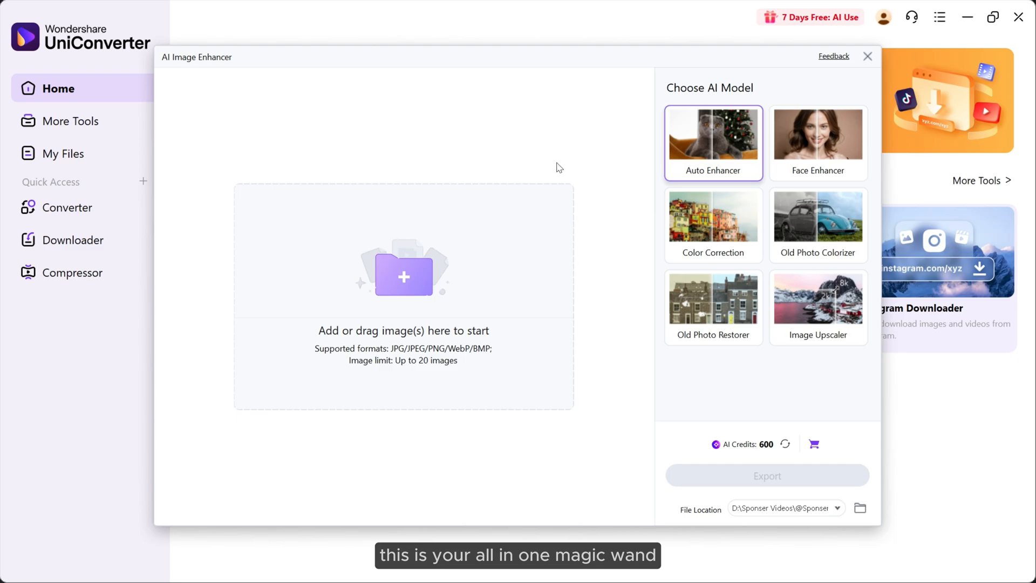
click(405, 280)
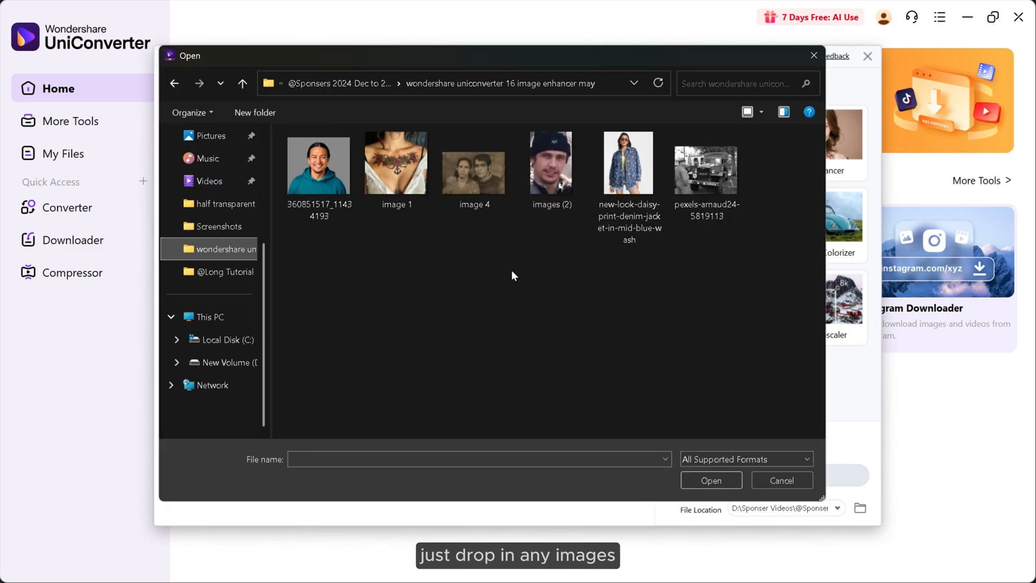
click(397, 163)
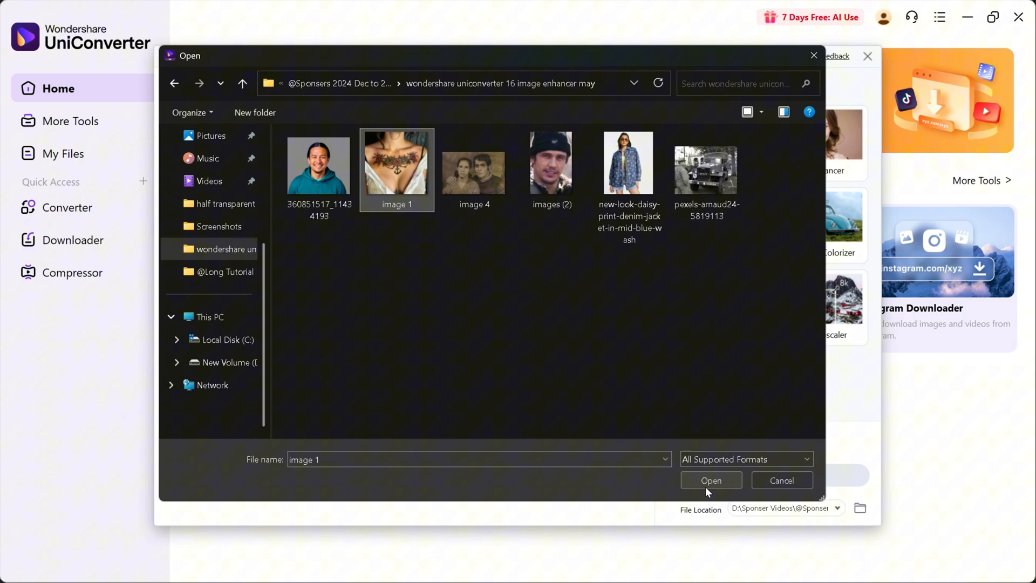
click(711, 479)
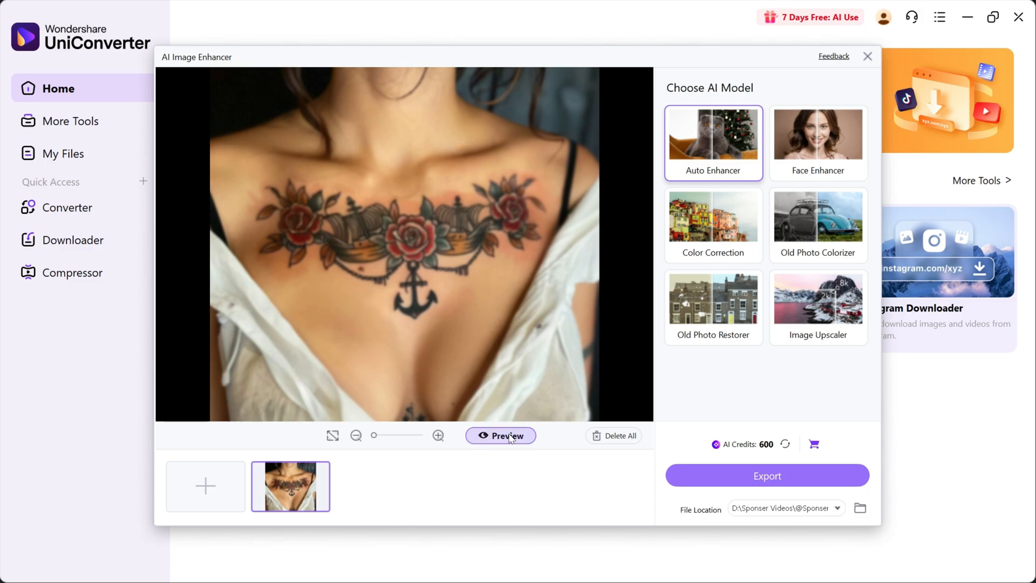
- Preview the Auto Enhancer result against the original and export the enhanced tattoo photo
click(500, 435)
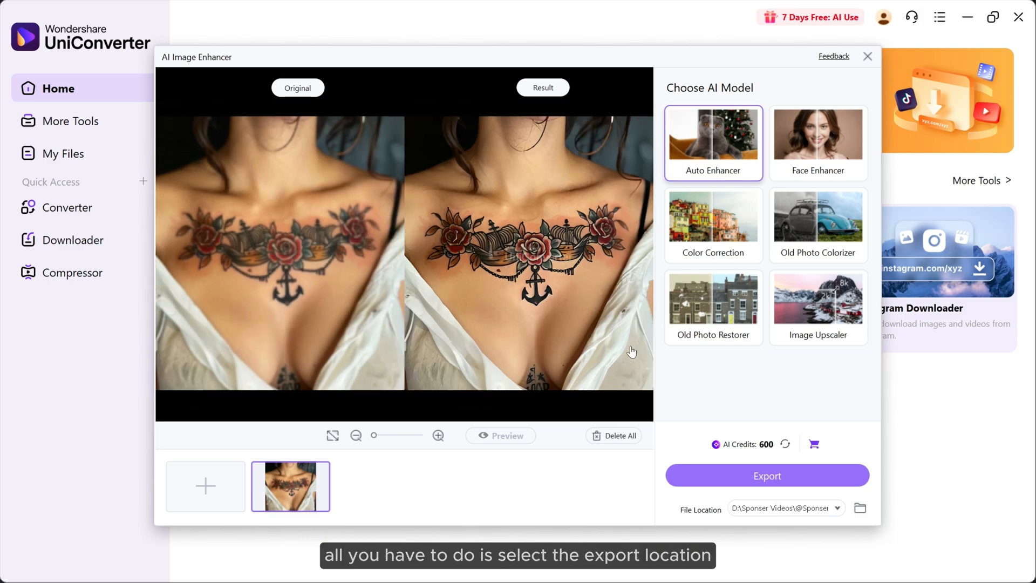
click(861, 509)
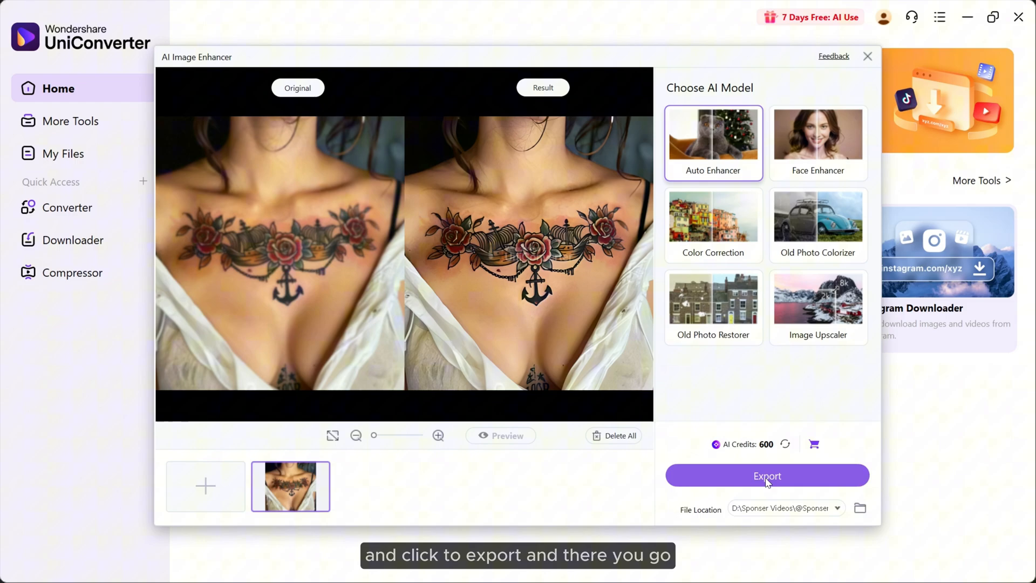
click(767, 475)
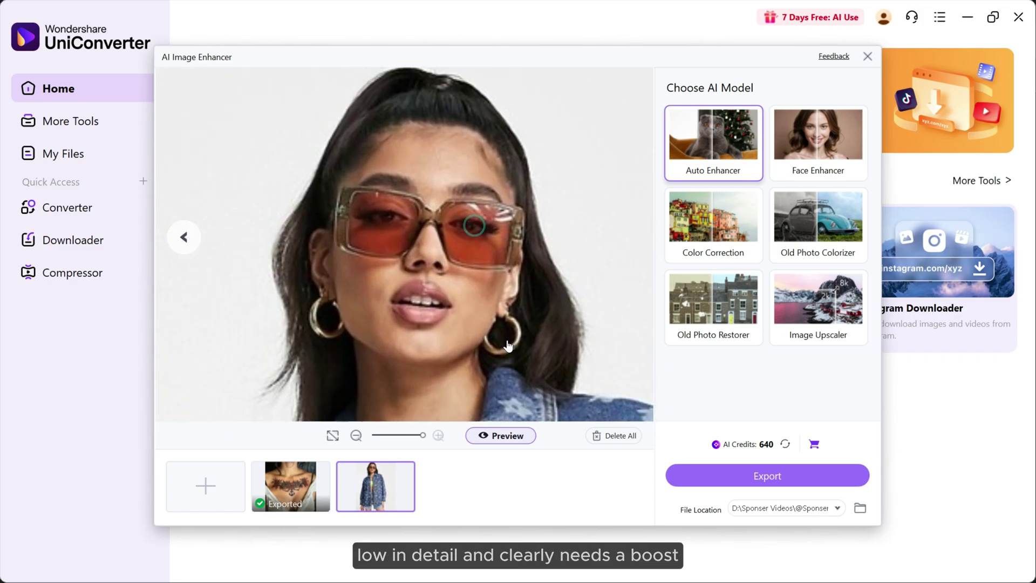
mouse_move(720, 136)
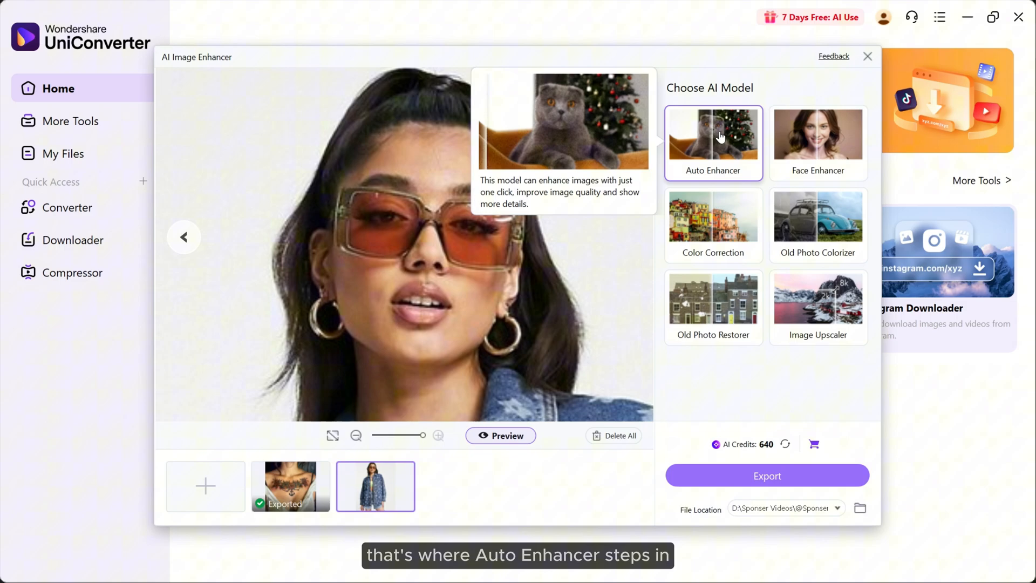
- Apply Auto Enhancer to the denim-jacket portrait, review the split, and add the hoodie portrait
click(501, 435)
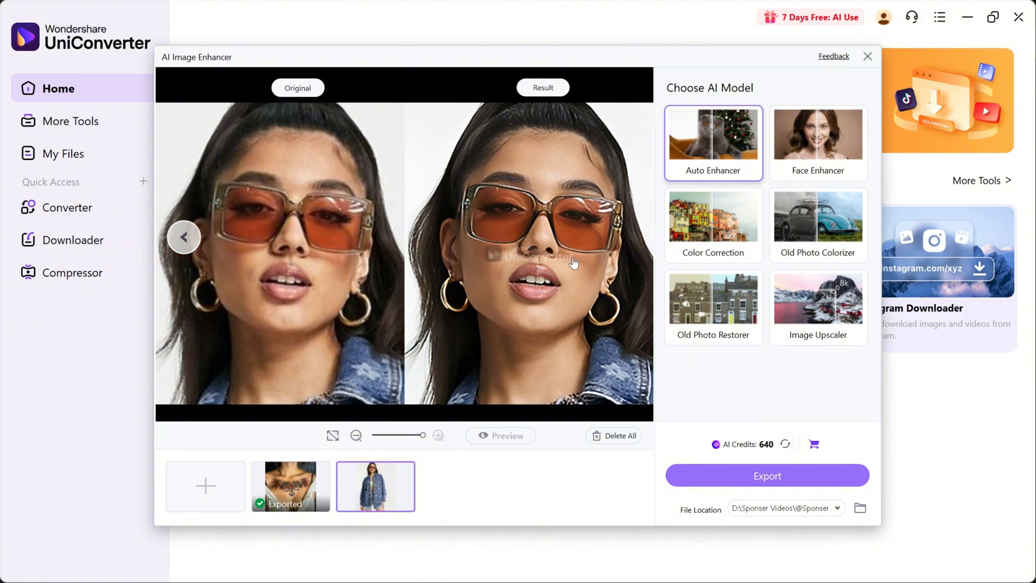
click(205, 485)
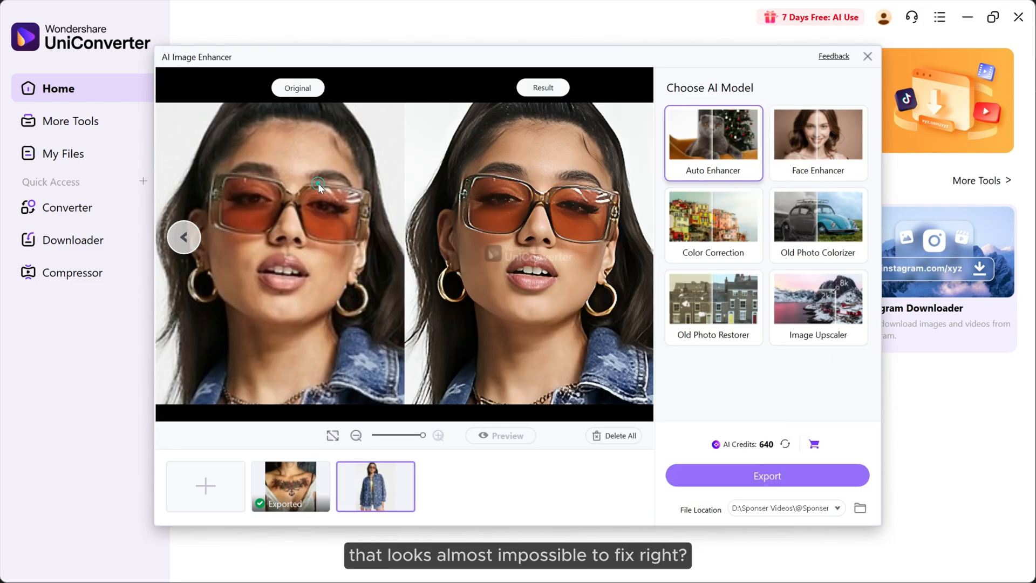
click(459, 487)
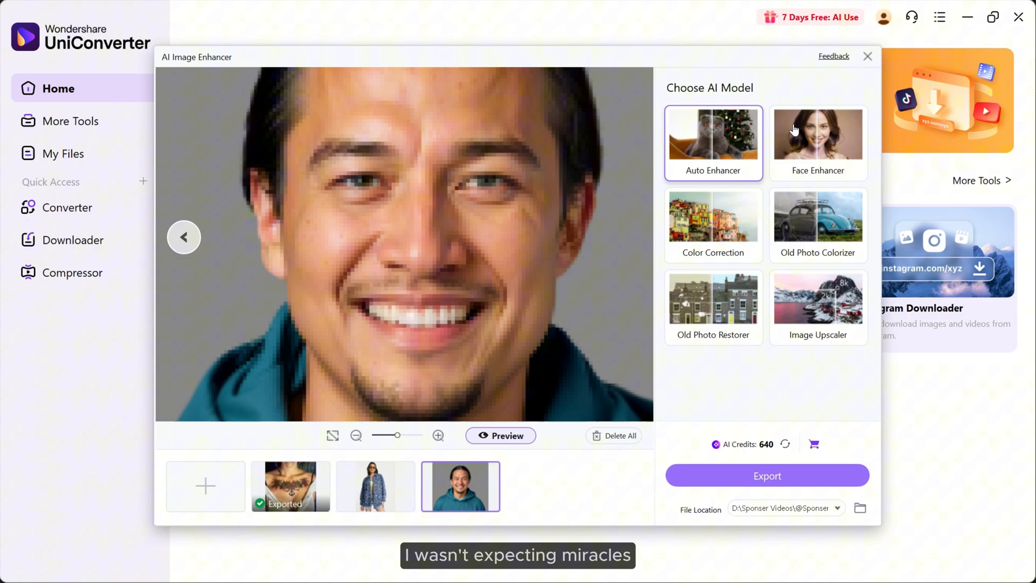
- Switch to the Face Enhancer model and preview its result on the hoodie portrait
click(818, 142)
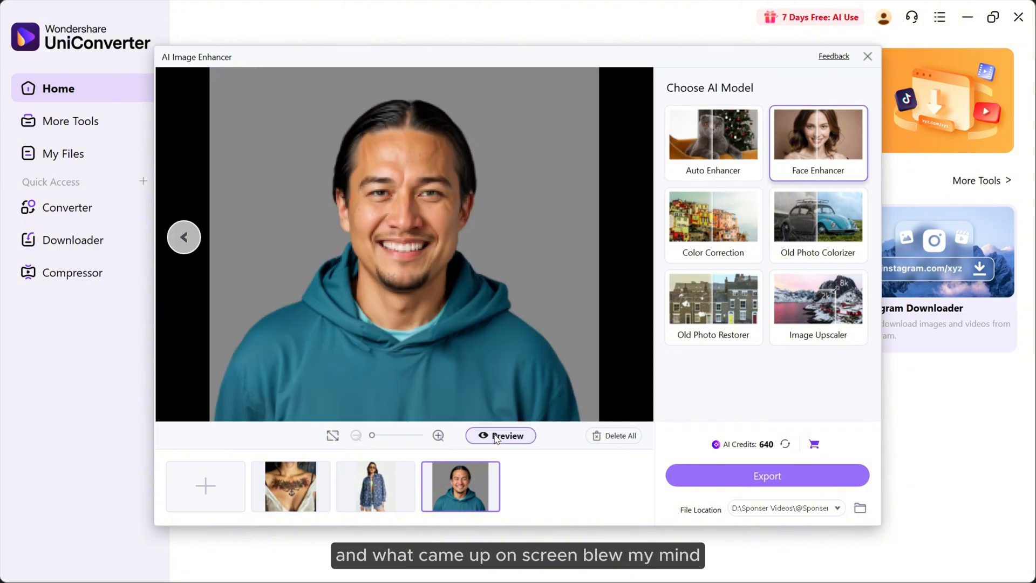
click(501, 435)
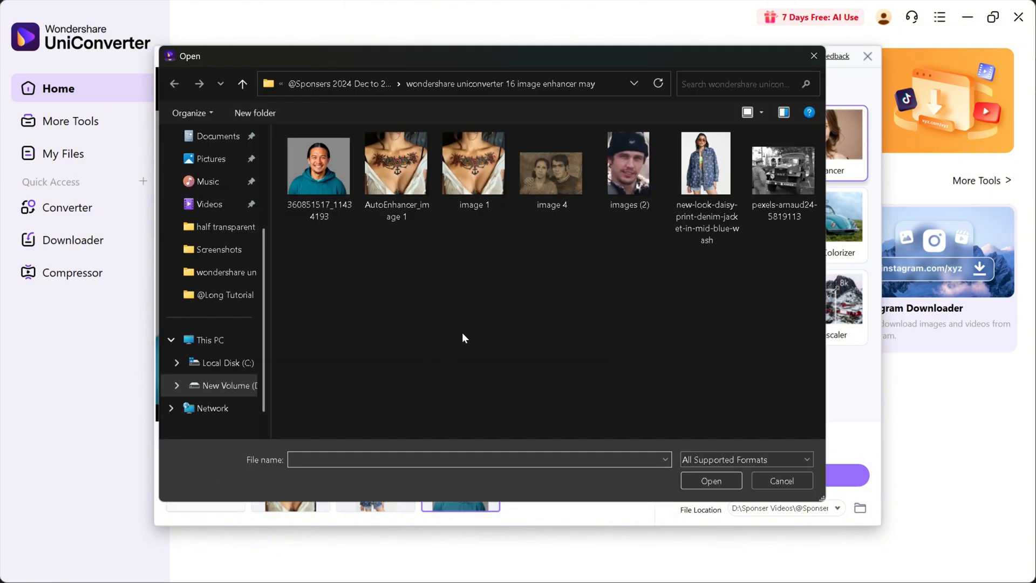
- Load the beanie portrait 'images (2)' and preview its Face Enhancer result beside the original
click(628, 163)
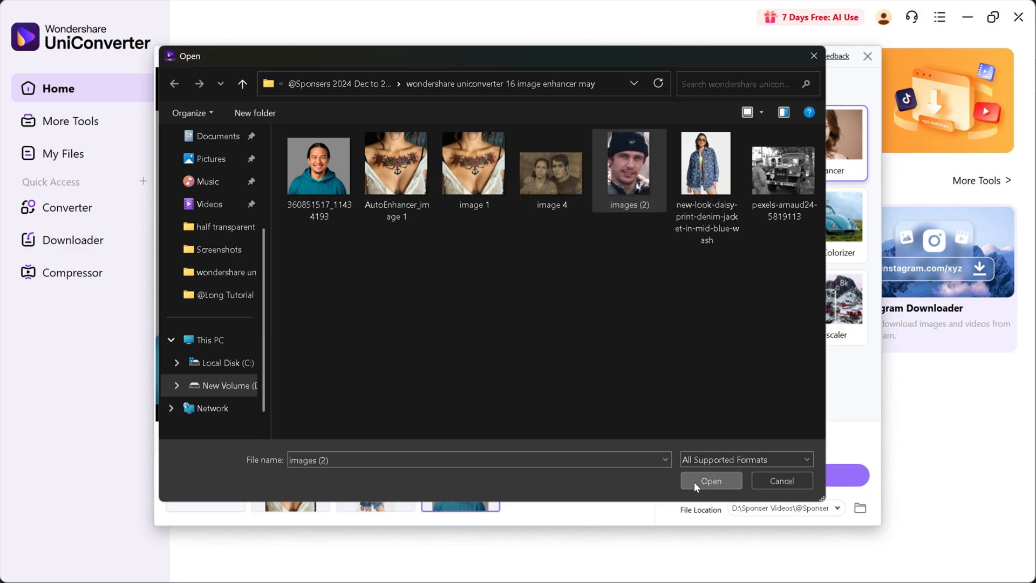
click(711, 480)
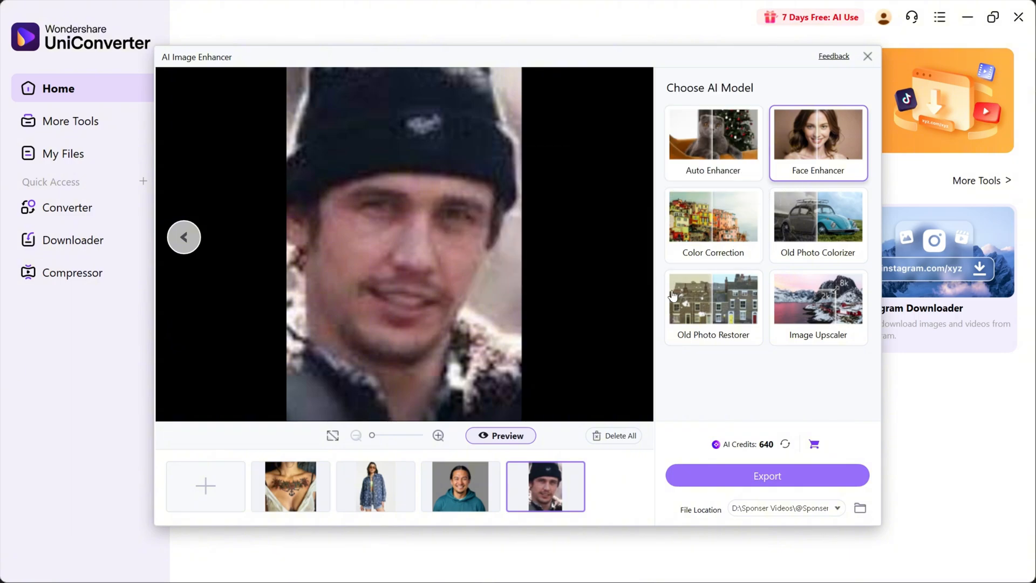
click(501, 435)
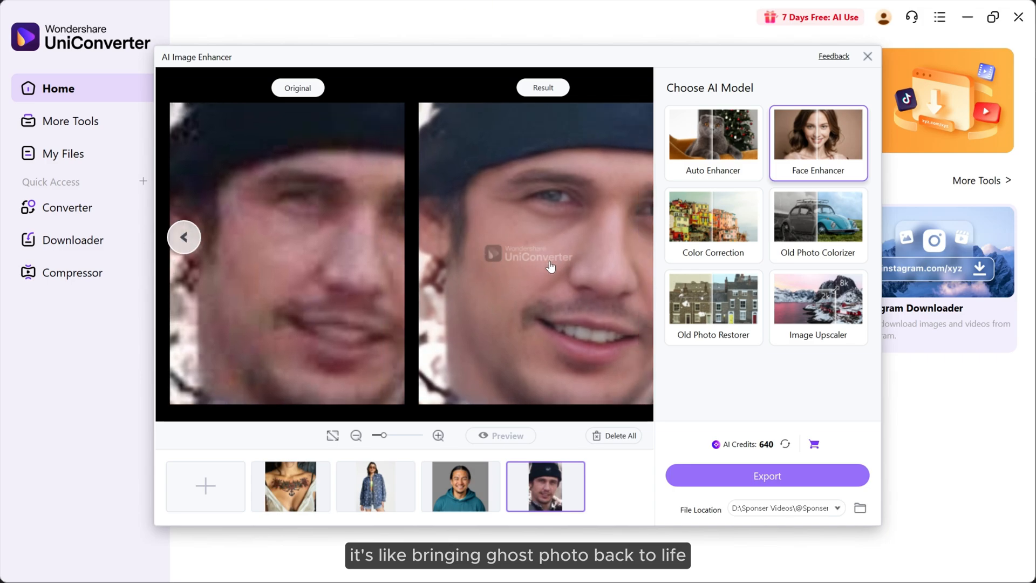
click(612, 435)
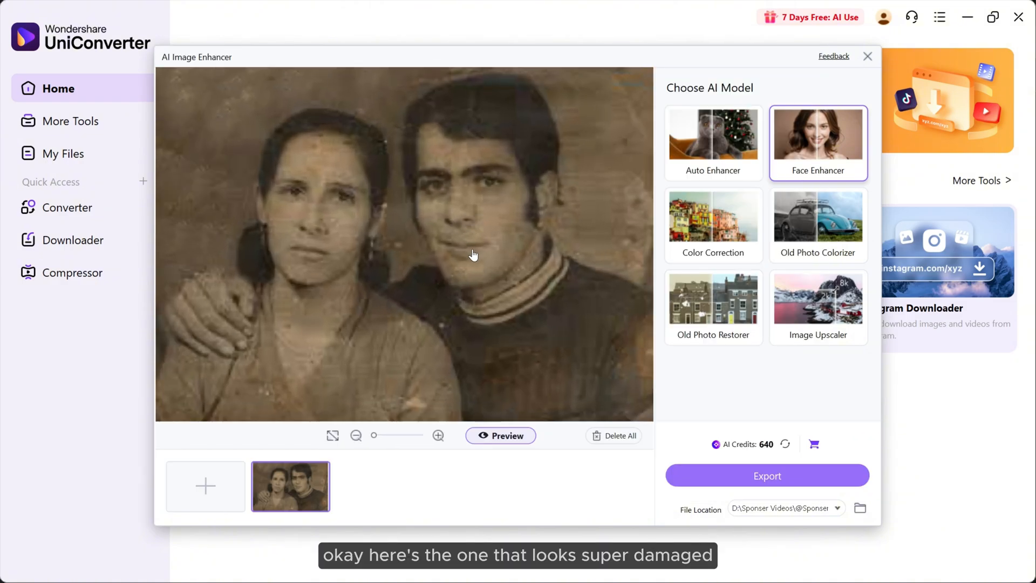
- Preview the couple photo with Old Photo Restorer and zoom out to see the full comparison
click(713, 297)
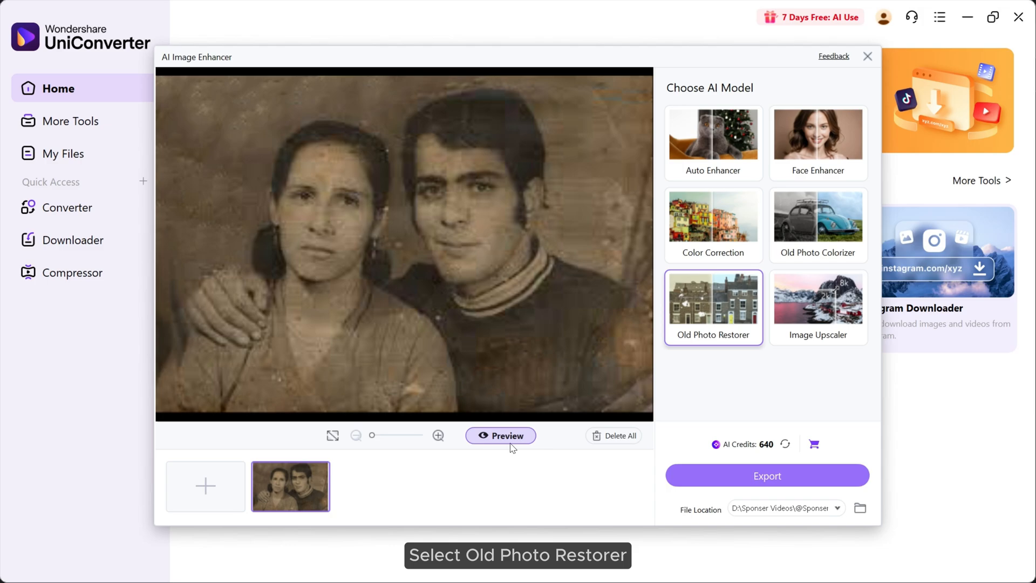
click(500, 435)
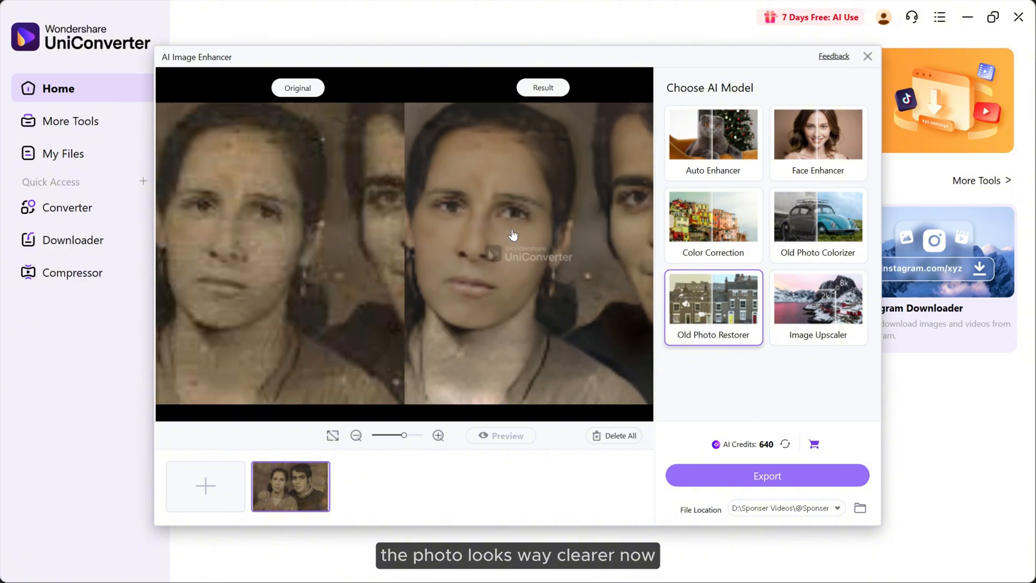
drag(408, 435, 380, 434)
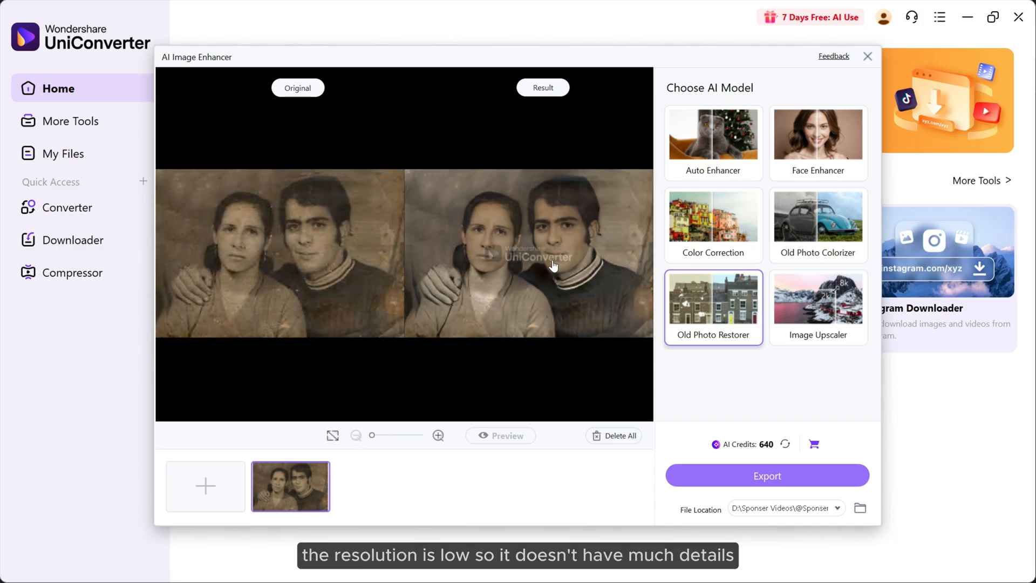
mouse_move(765, 485)
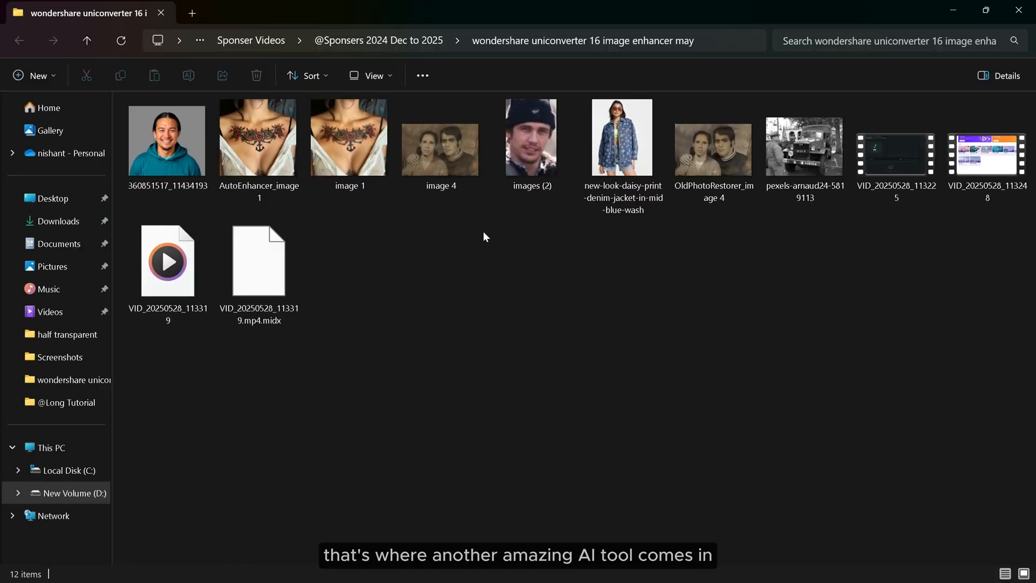
mouse_move(652, 399)
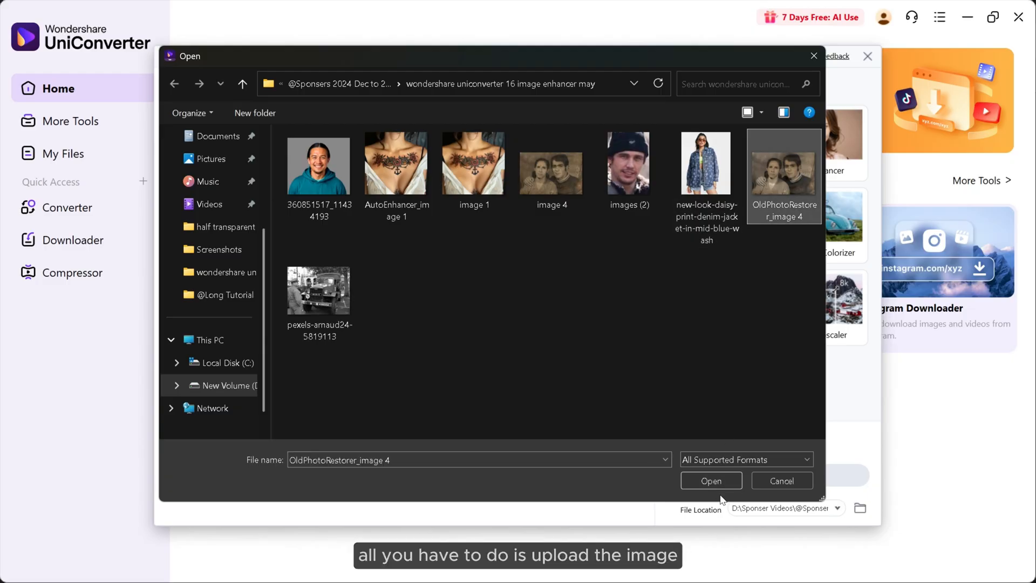
- Reload 'OldPhotoRestorer_image 4', set Image Upscaler to 8X and export it
click(710, 480)
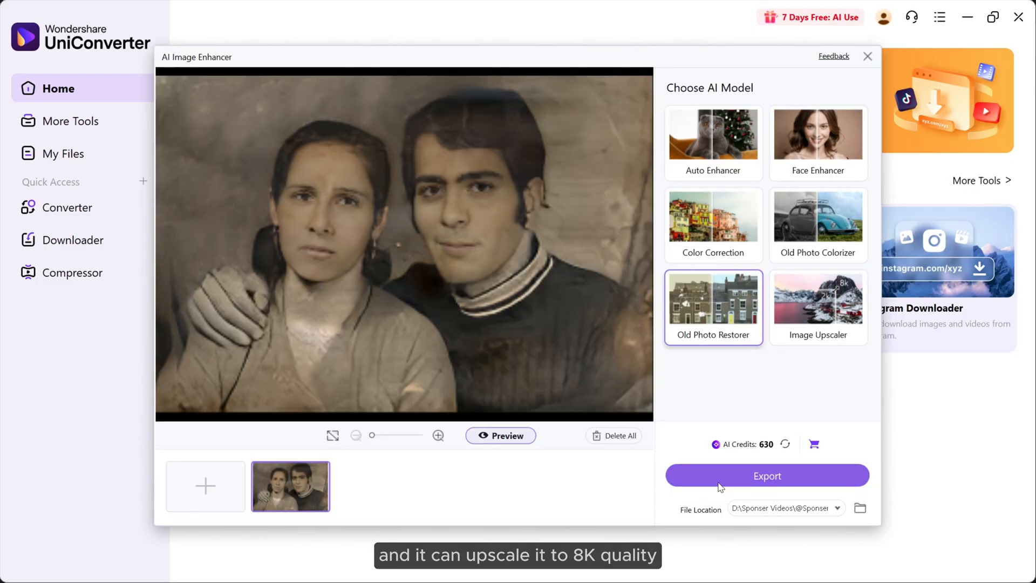
click(818, 297)
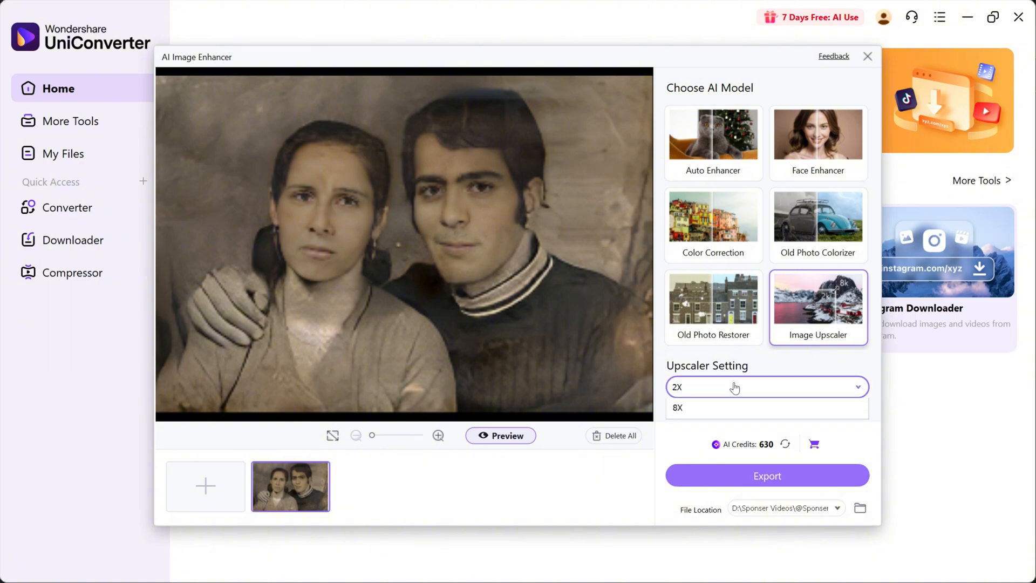
click(677, 408)
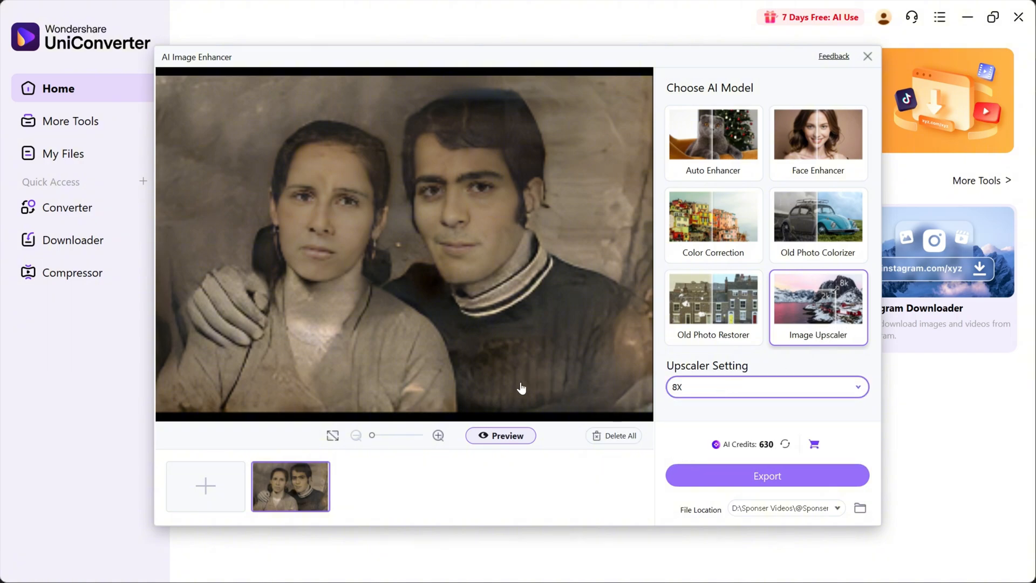
click(500, 435)
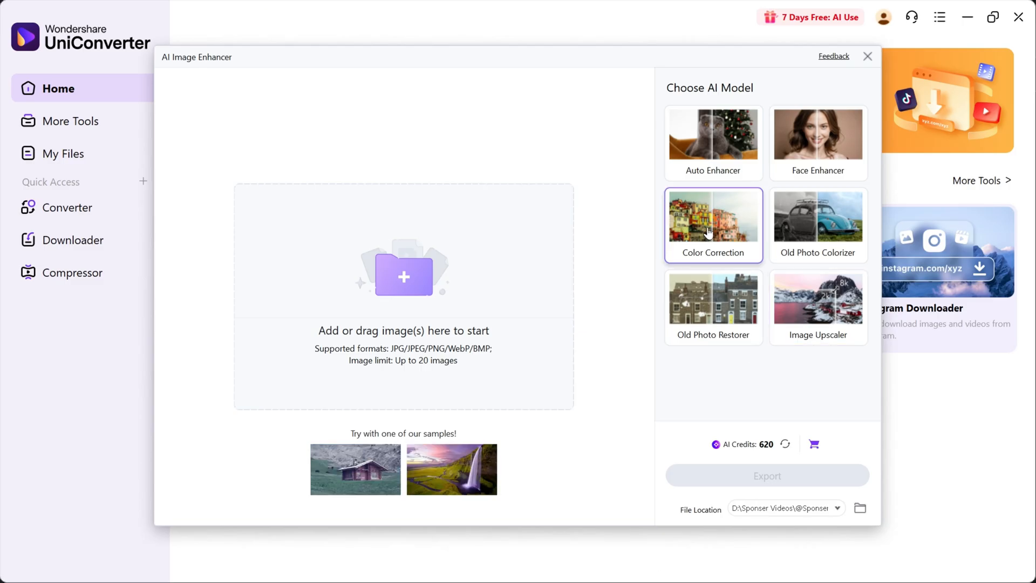
- Preview Color Correction on the cabin and waterfall samples, then pick Old Photo Colorizer
click(355, 469)
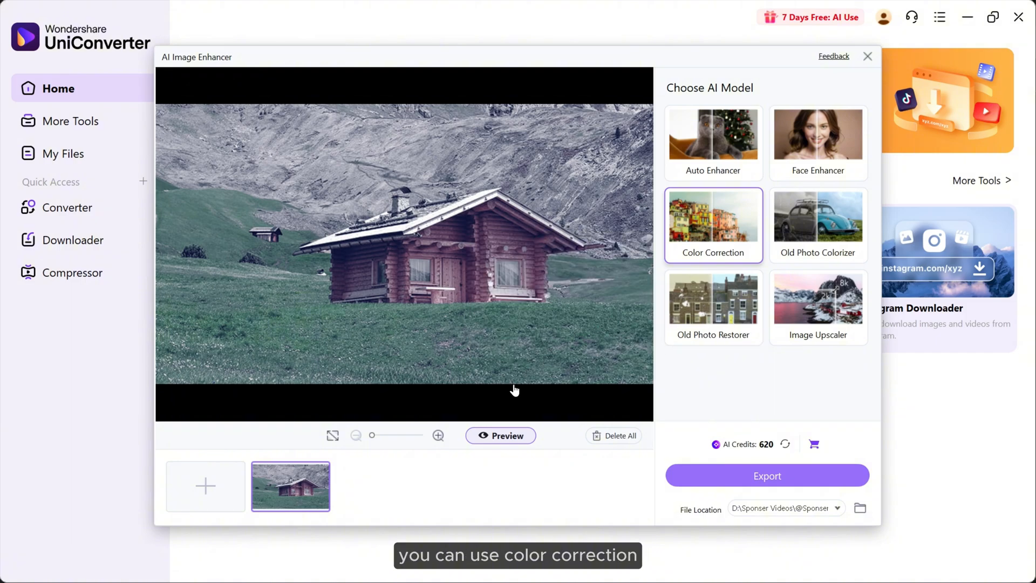
click(500, 435)
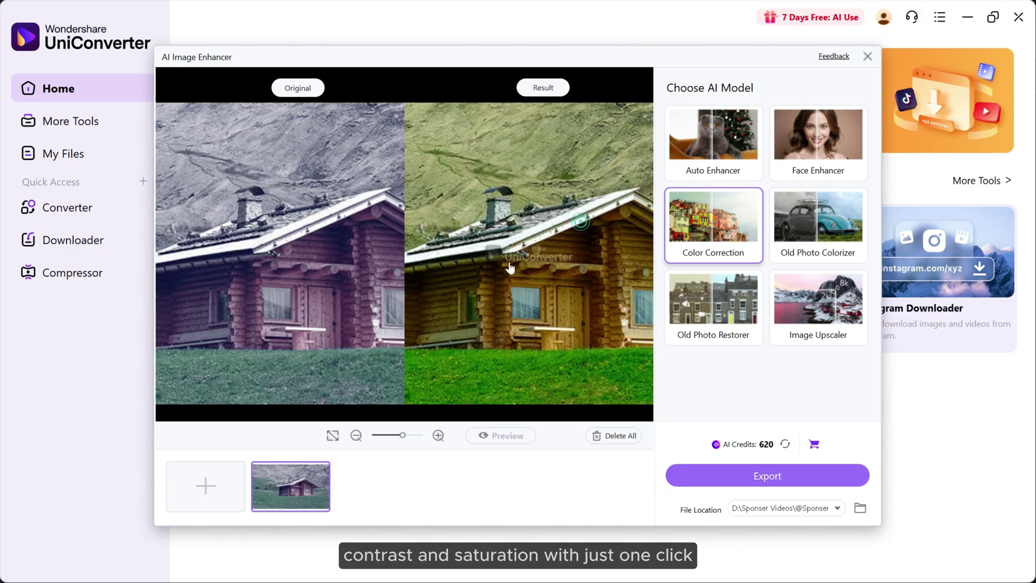
click(501, 434)
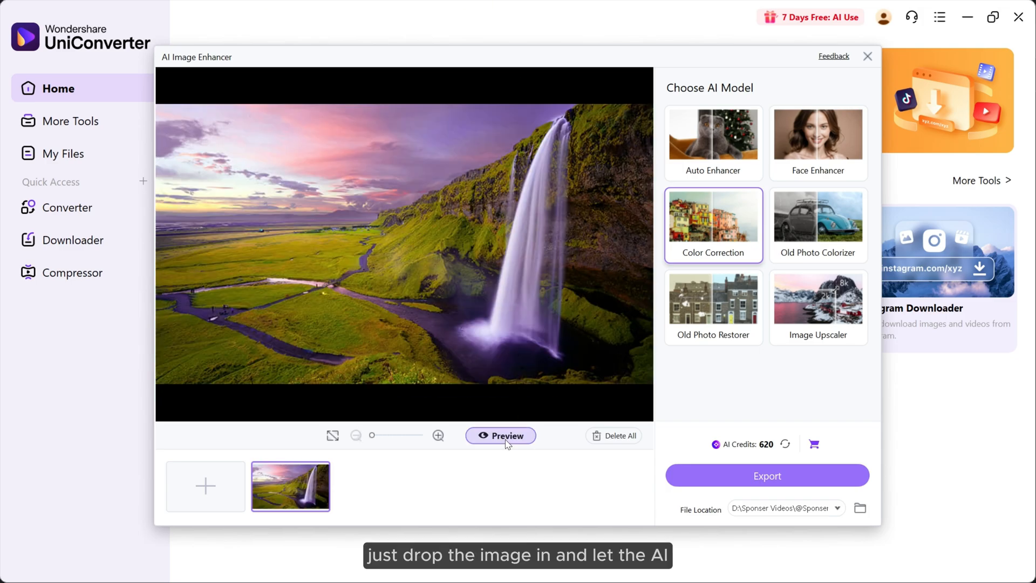
click(501, 434)
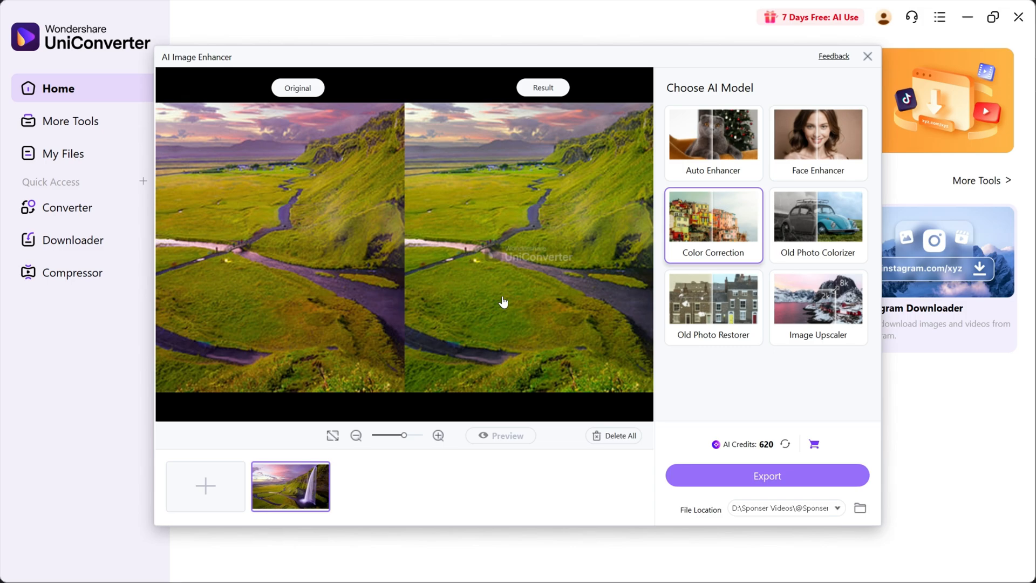
click(818, 225)
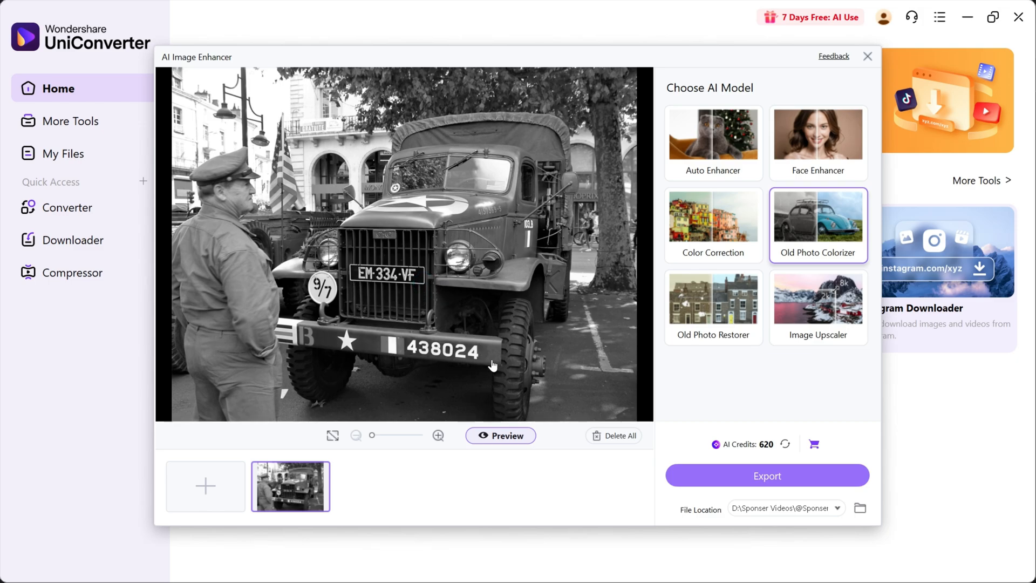
- Preview the truck photo colorized, restore the deleted export folder and set it as output location
click(501, 435)
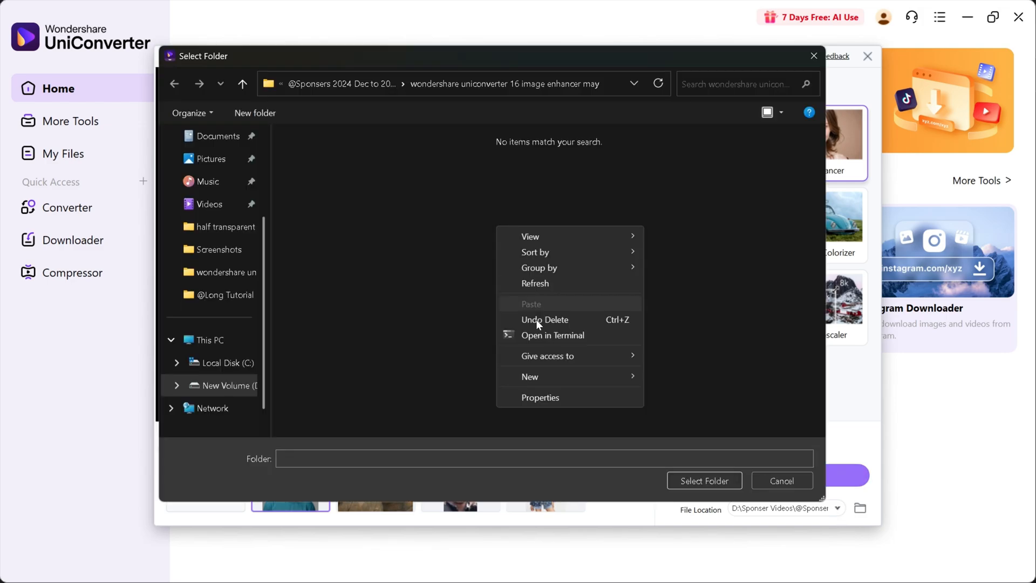
click(543, 320)
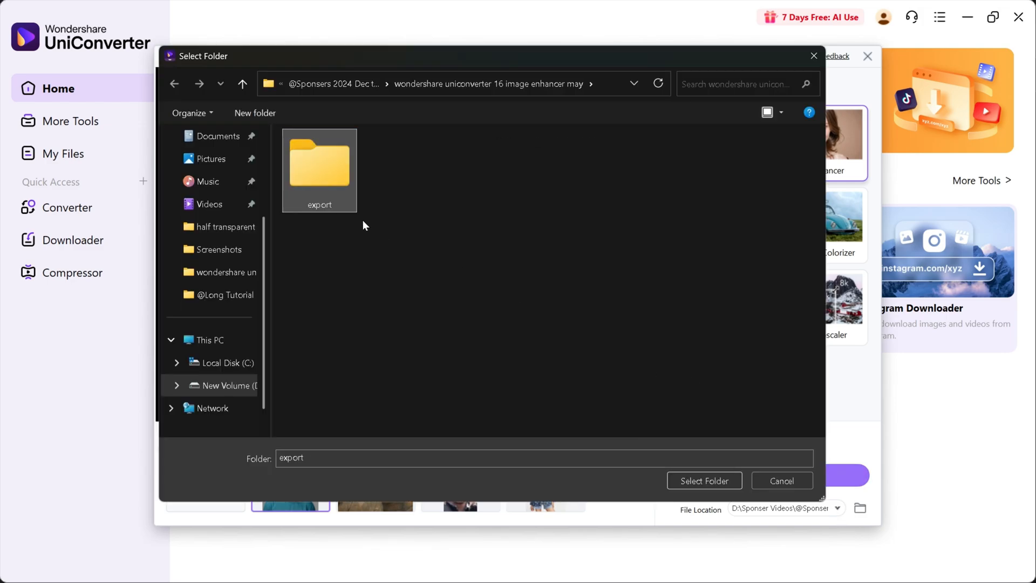
click(704, 480)
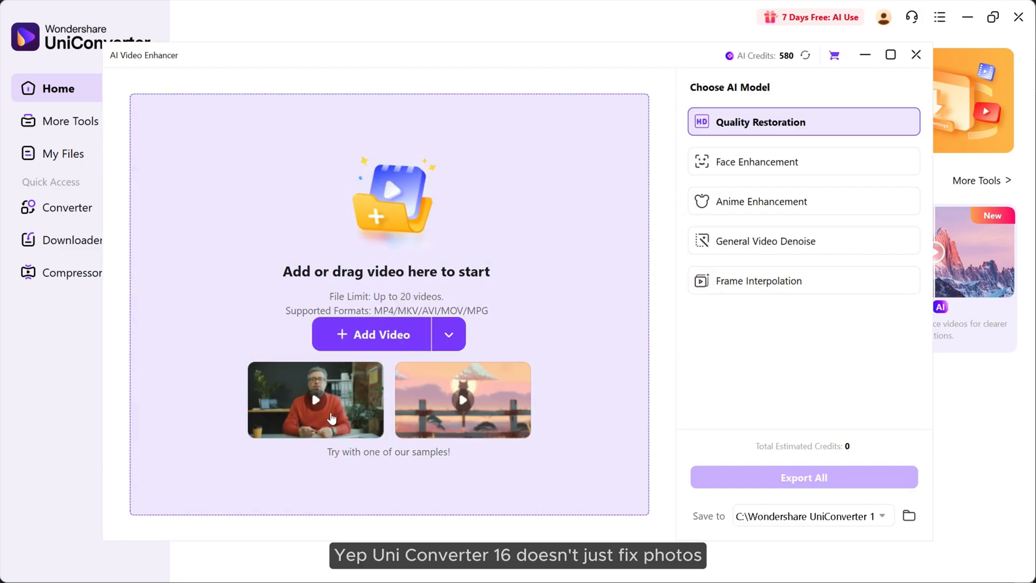
- Load the sample clip, preview it with Anime Enhancement at 4X beside the original
click(315, 401)
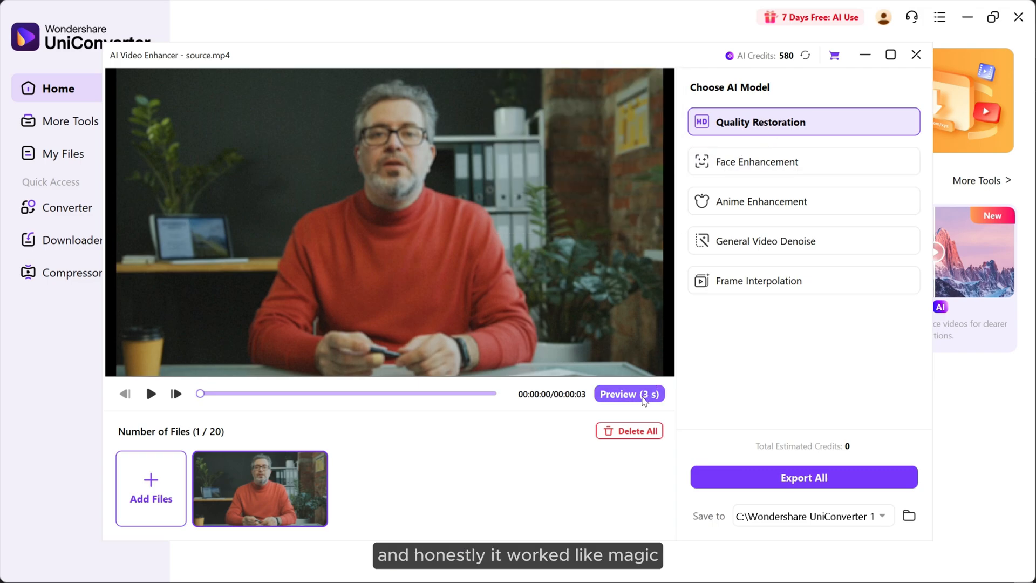
click(629, 393)
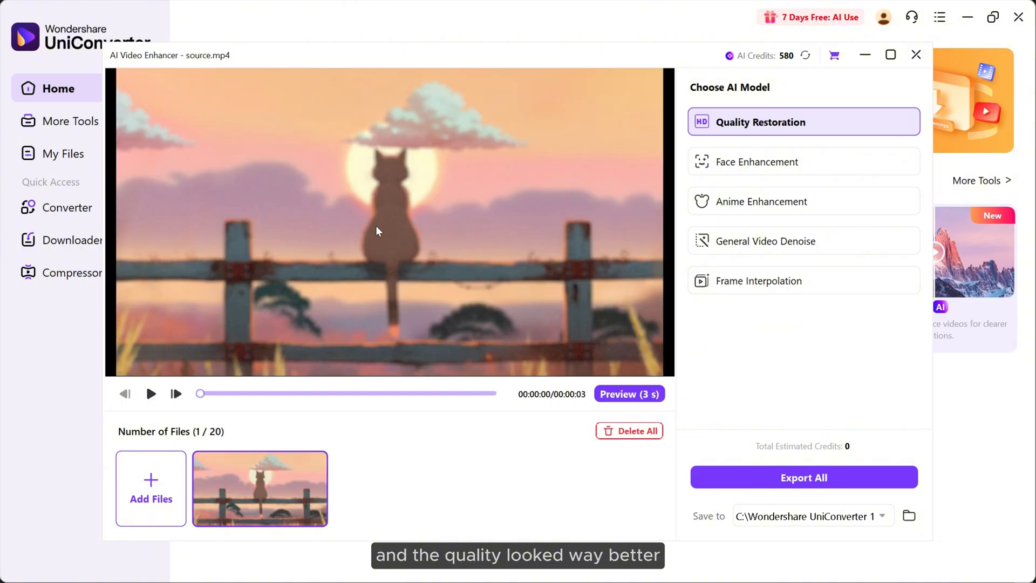
click(762, 201)
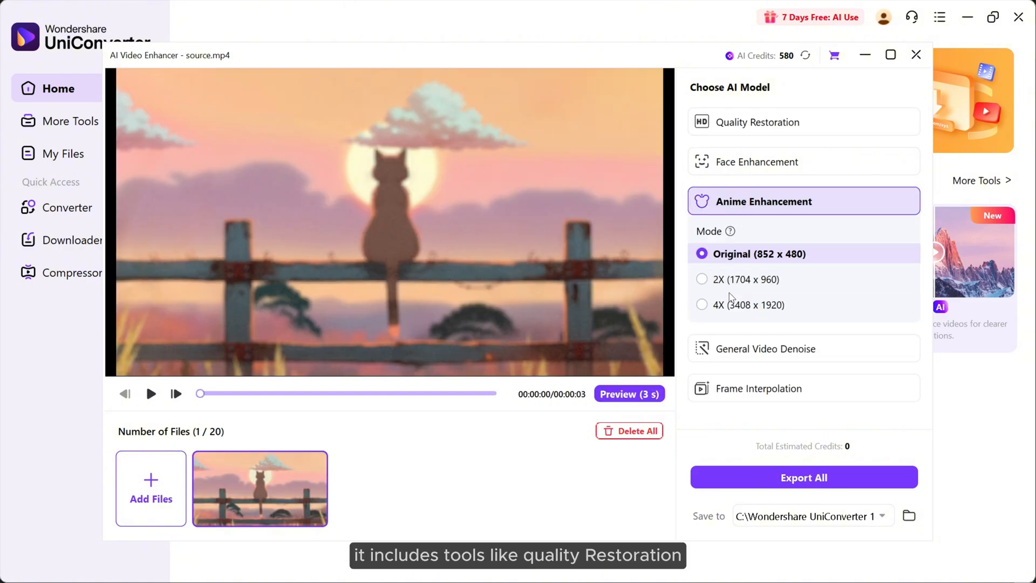
click(701, 304)
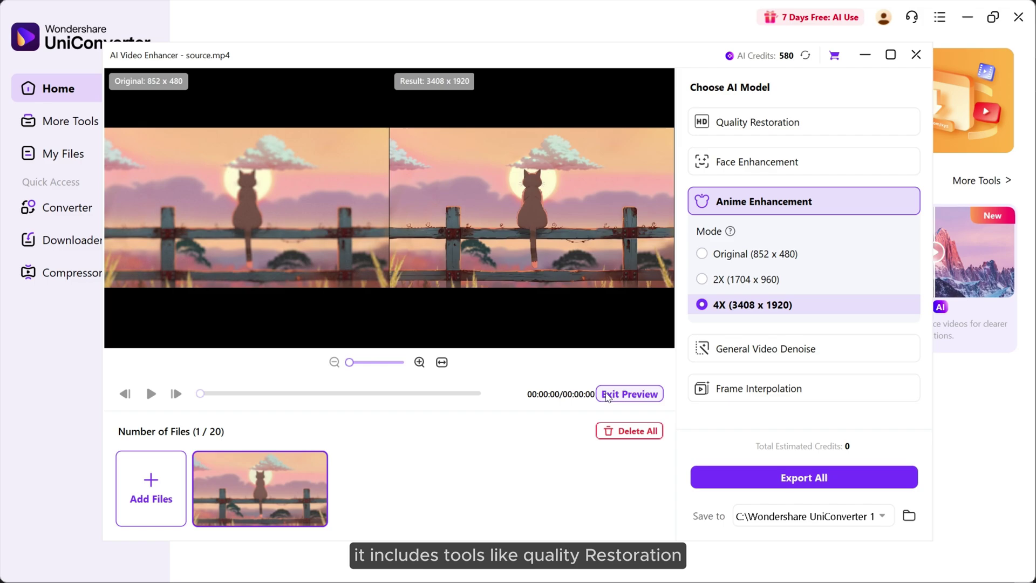